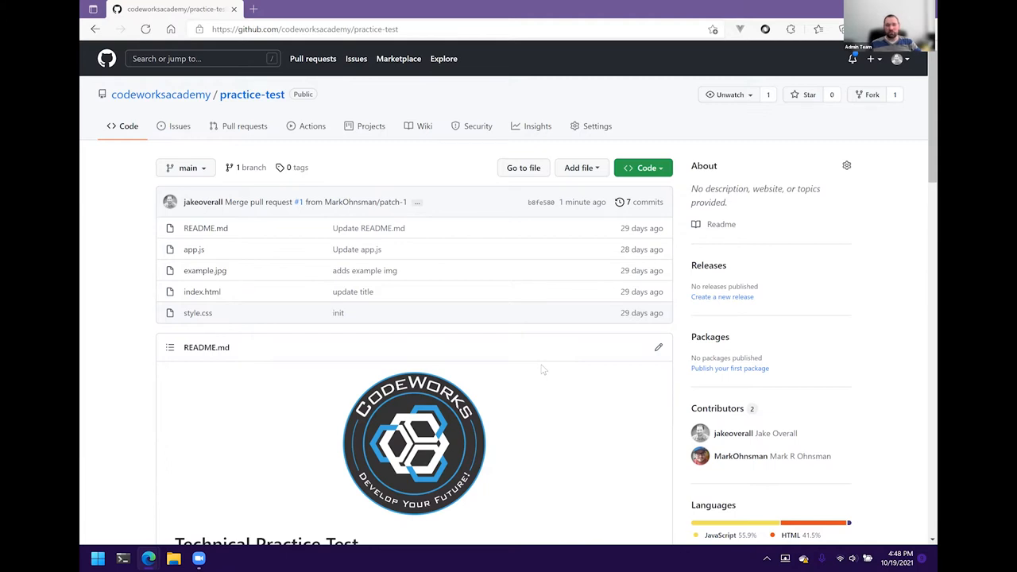
# Step: Fork the practice-test repository into your personal account and select the fork's repository name
pyautogui.click(306, 30)
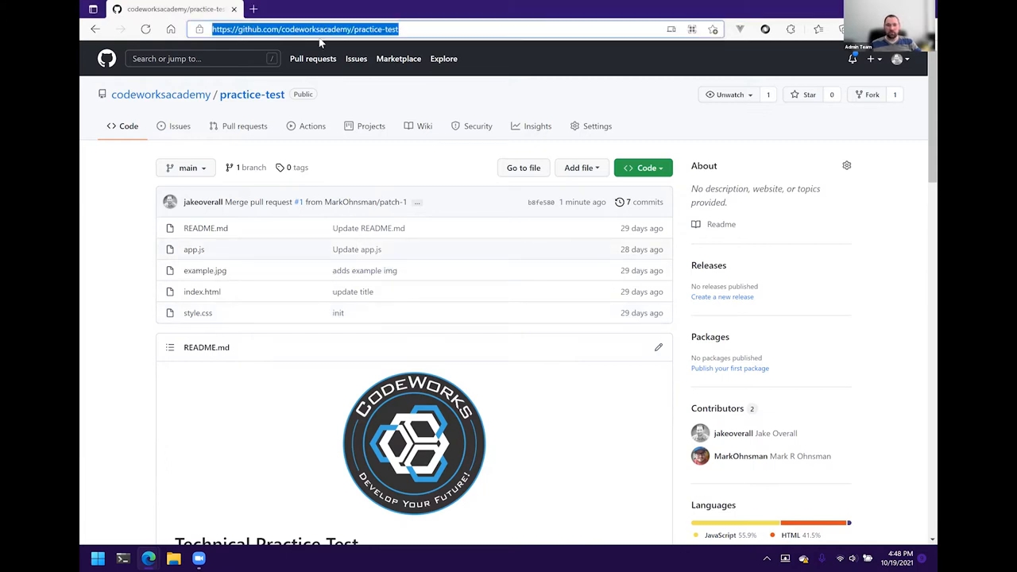
pyautogui.moveTo(403, 159)
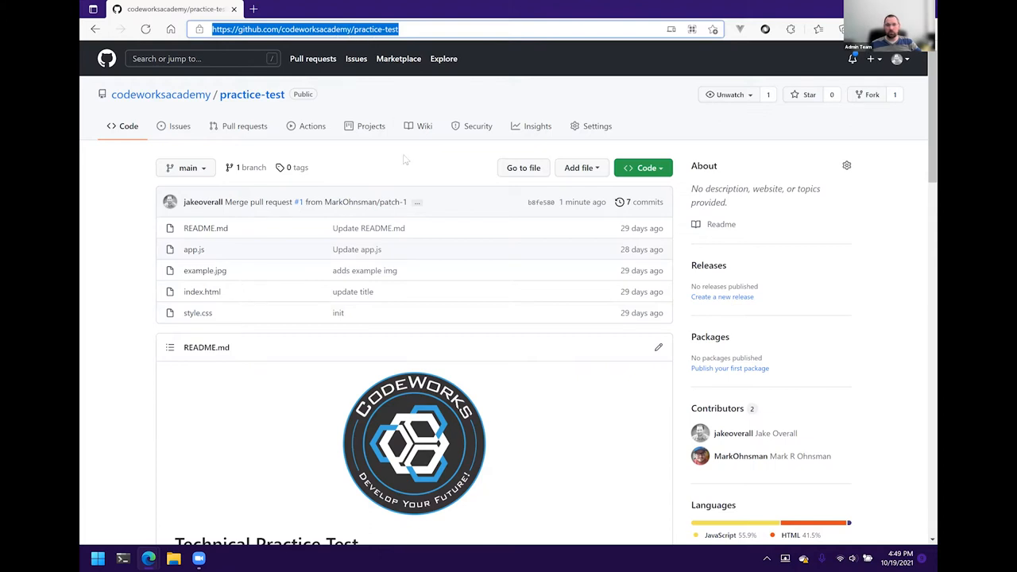
pyautogui.moveTo(324, 265)
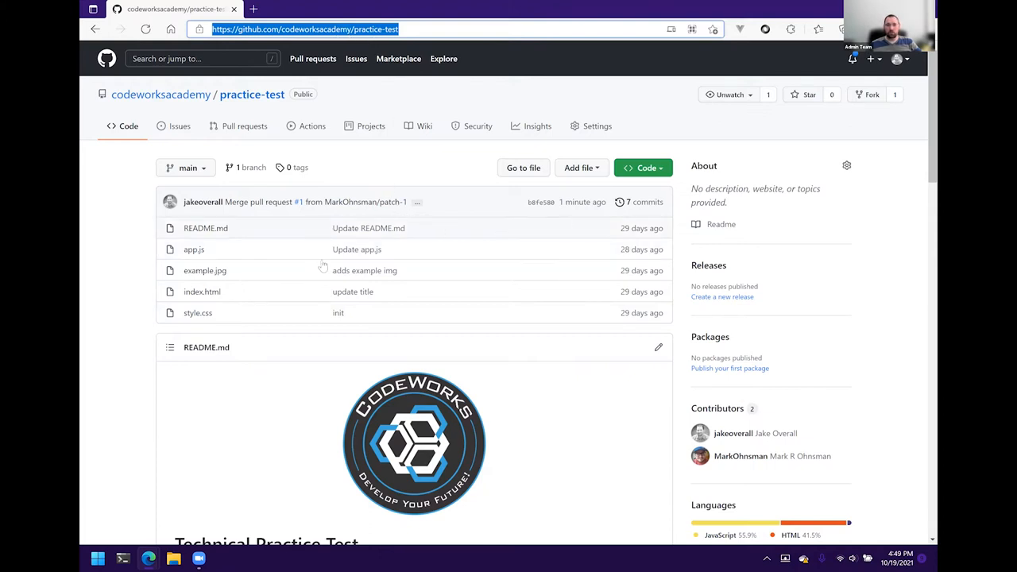
pyautogui.moveTo(353, 292)
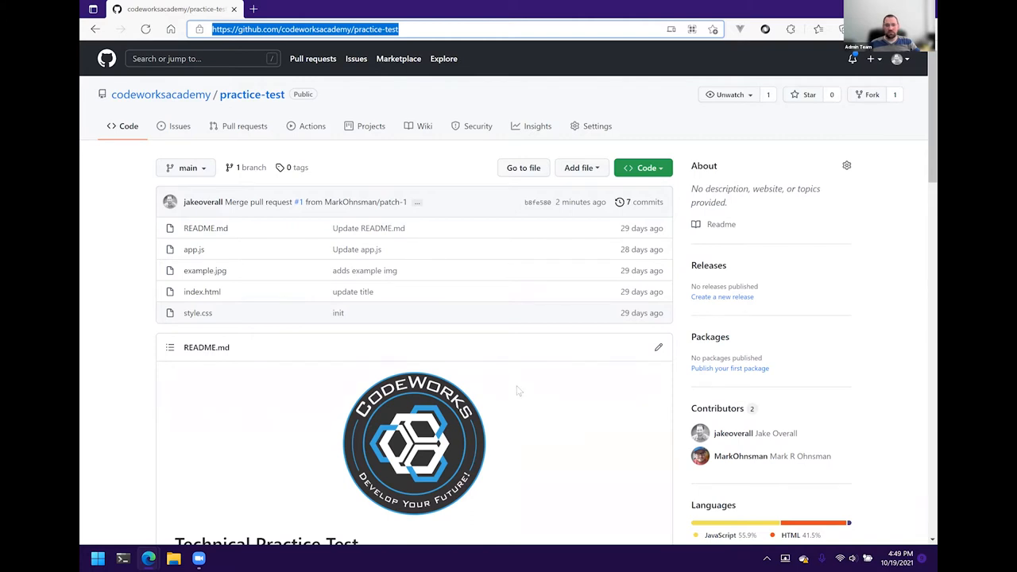
pyautogui.moveTo(515, 388)
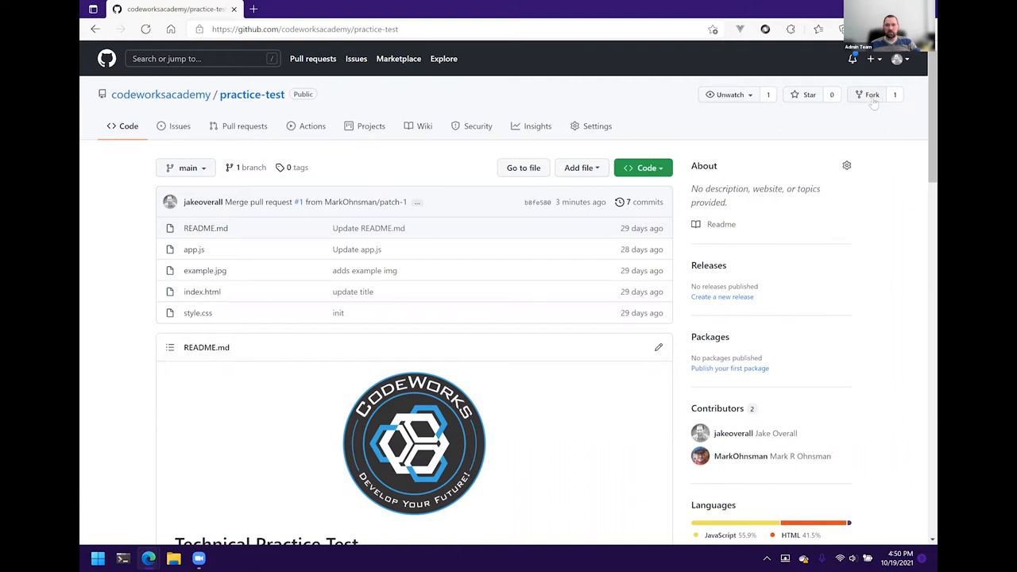
pyautogui.click(872, 95)
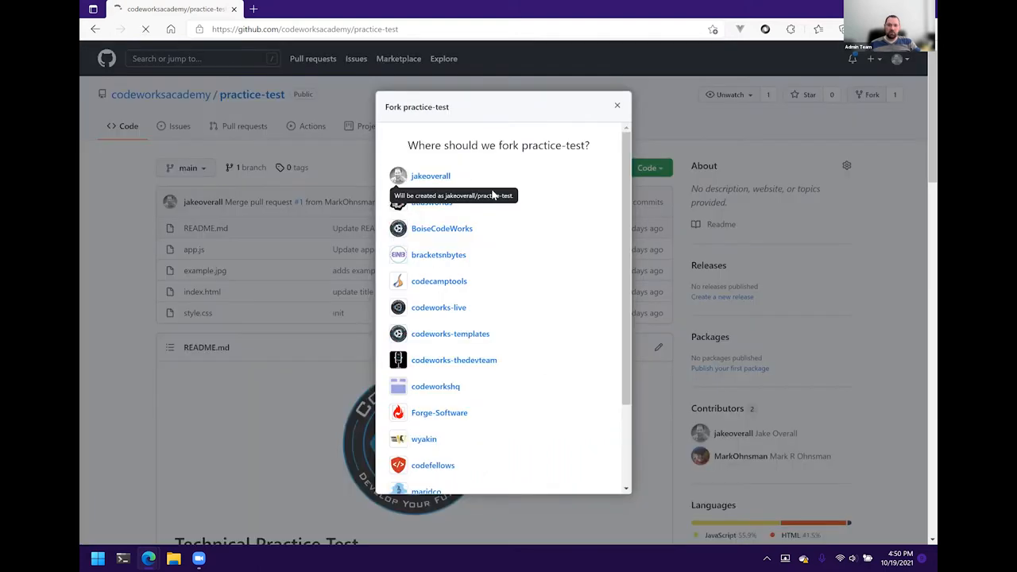
pyautogui.click(431, 175)
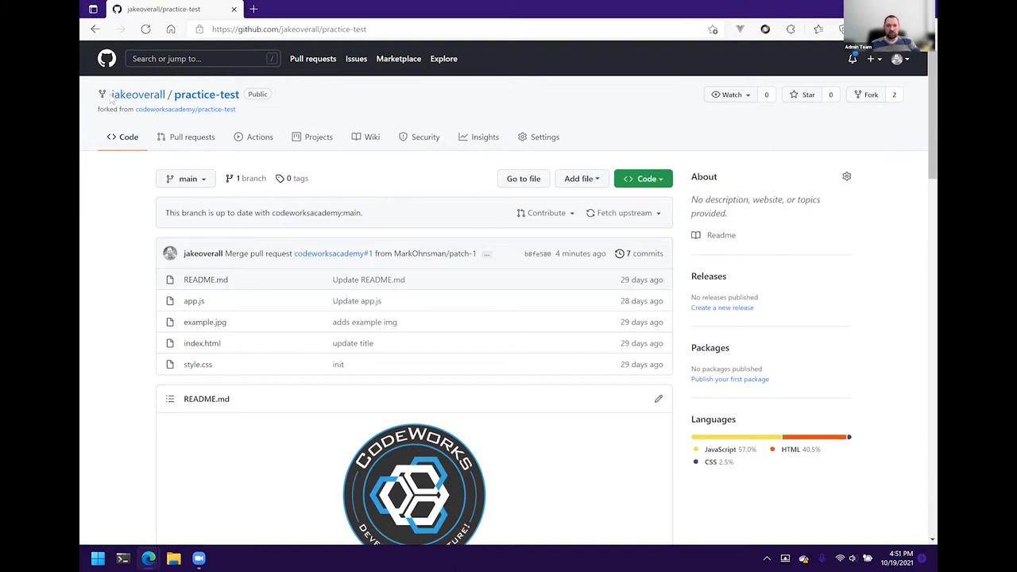
pyautogui.doubleClick(137, 93)
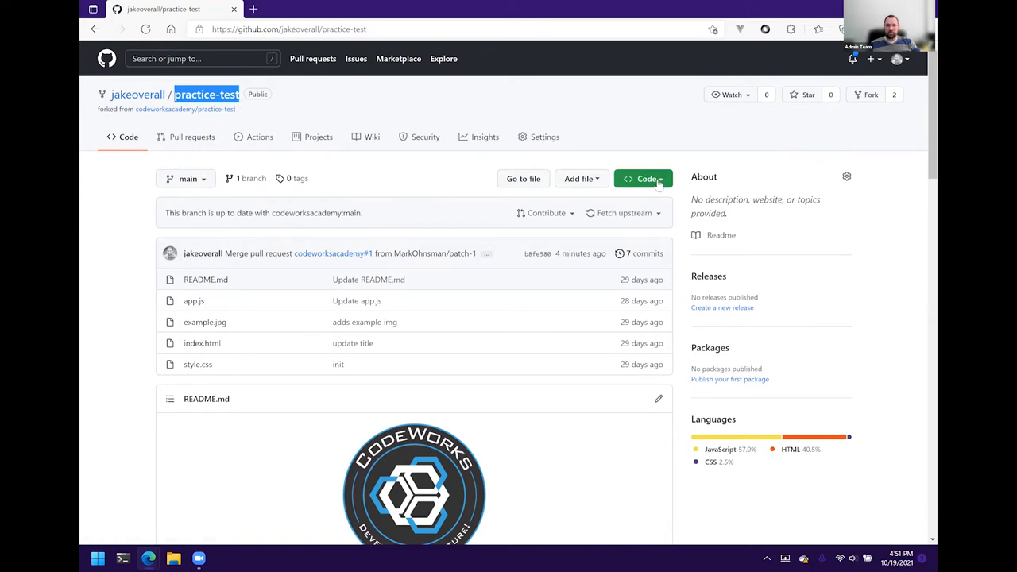
# Step: Select and copy the fork's HTTPS clone address from the green Code menu
pyautogui.click(644, 178)
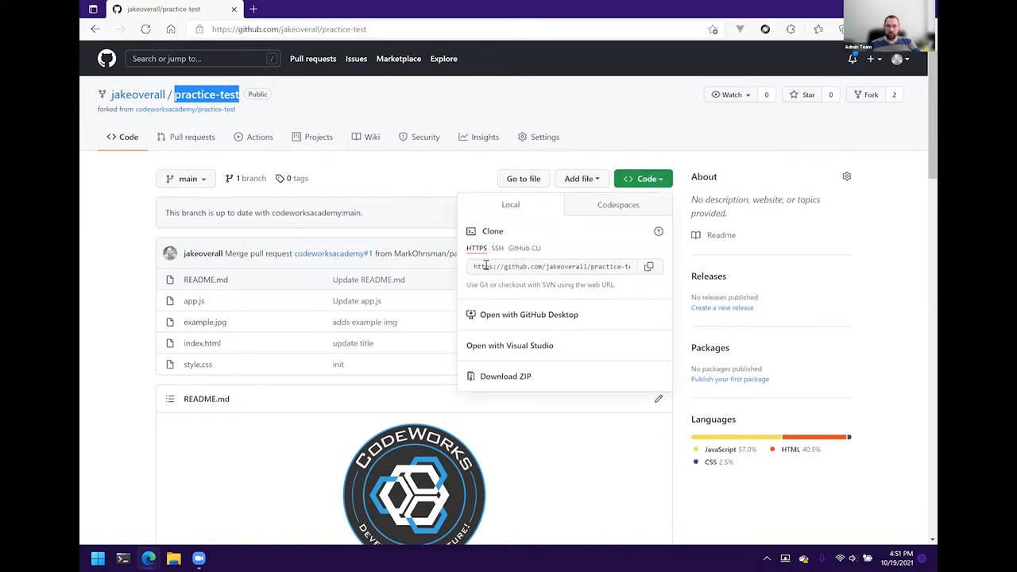
pyautogui.click(552, 266)
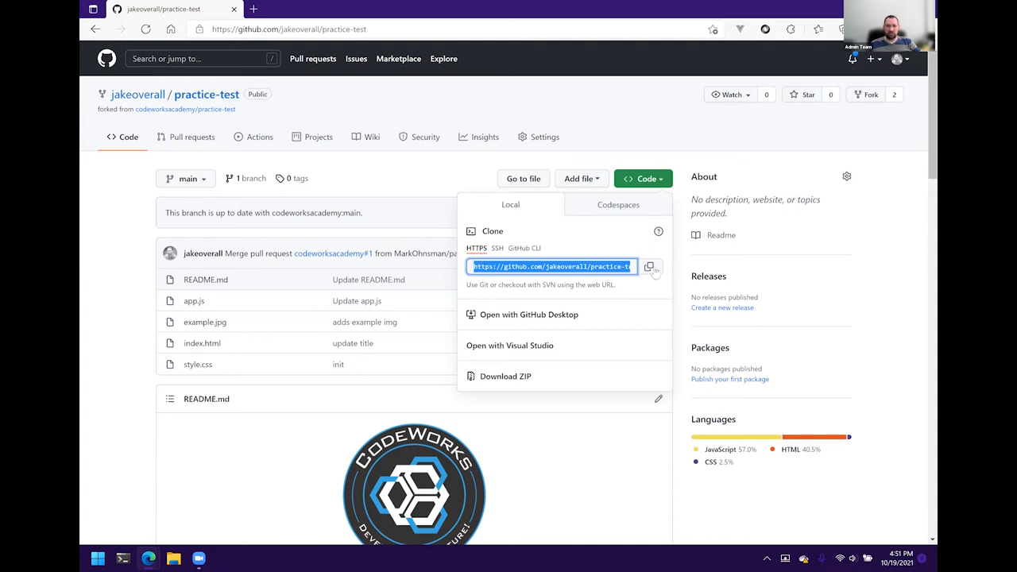
pyautogui.click(650, 266)
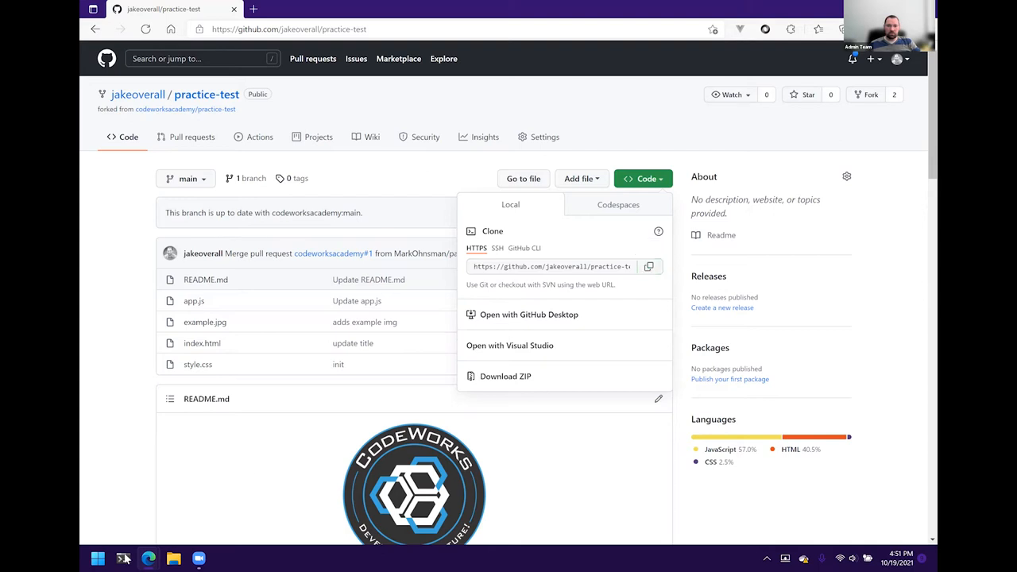
pyautogui.click(122, 559)
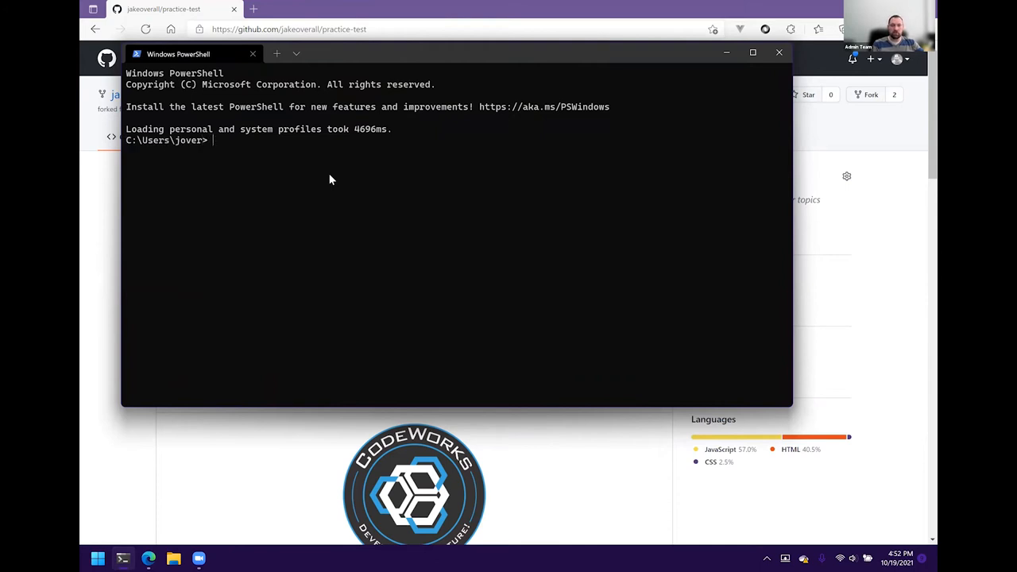
pyautogui.write('cd')
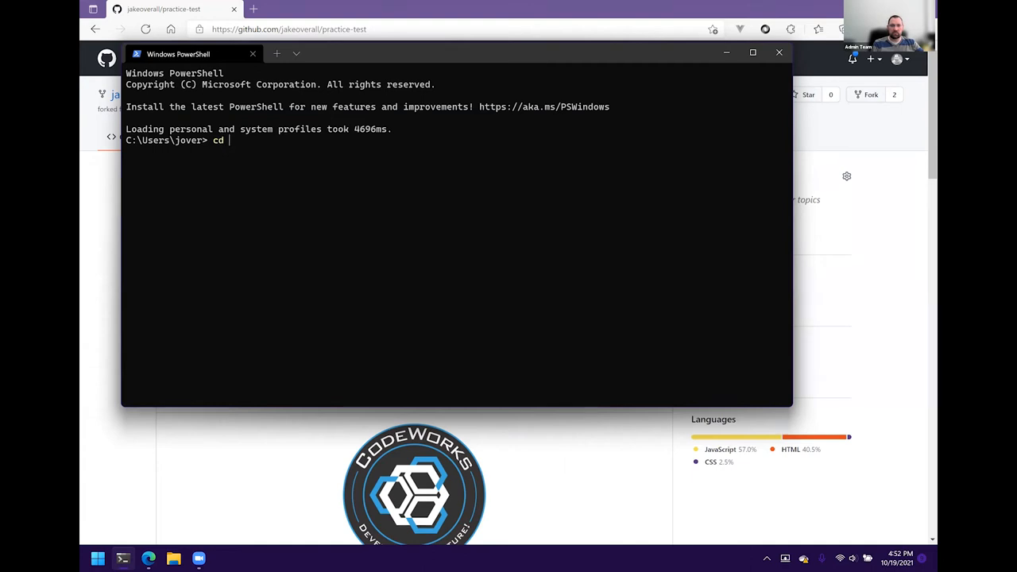
pyautogui.write('.\\source\\codeworks\\')
pyautogui.write('g')
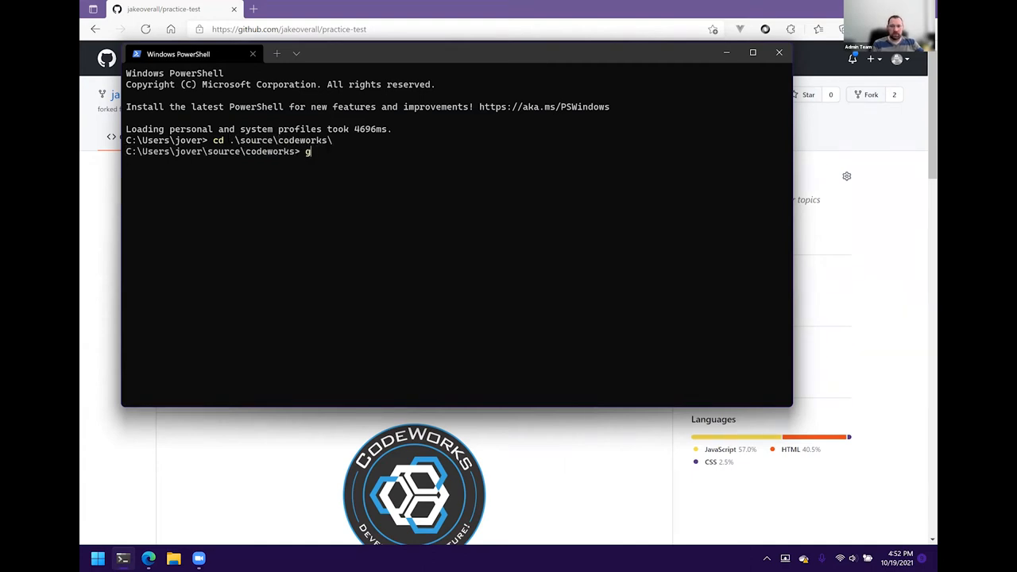
pyautogui.write('it clone https://github.com/jakeoverall/practice-test.git')
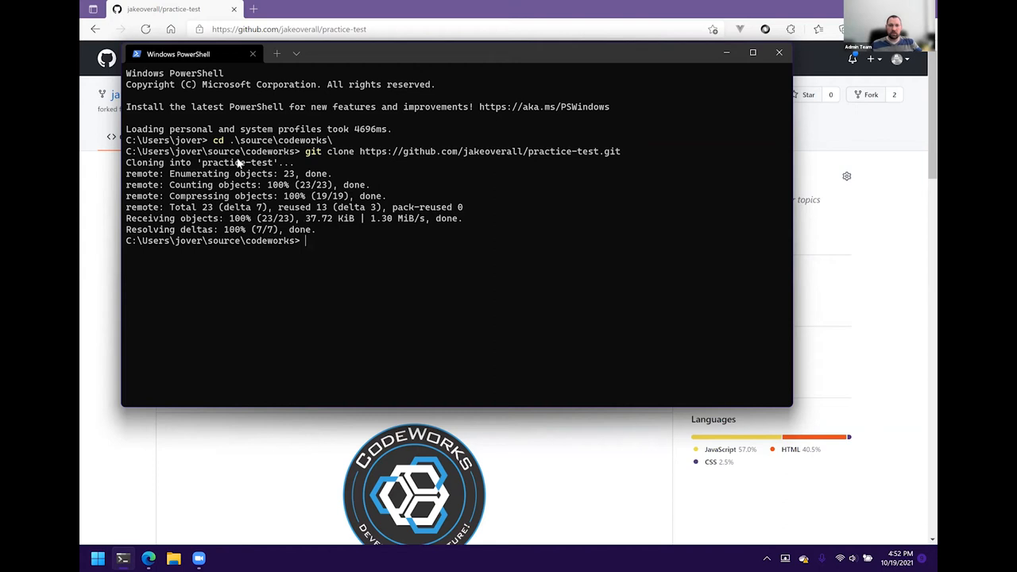
pyautogui.moveTo(338, 253)
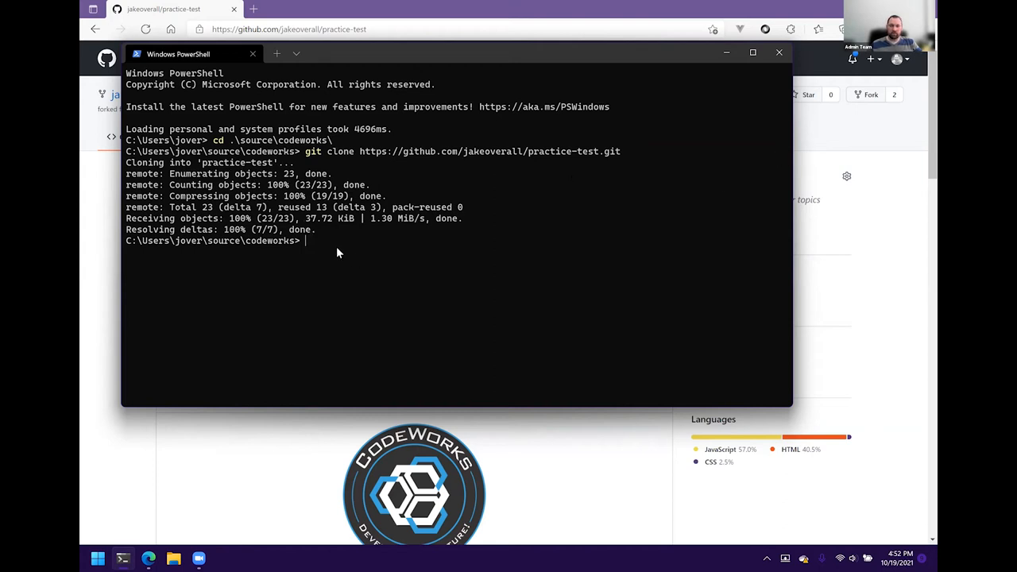
pyautogui.write('cd .\\practice-test\\')
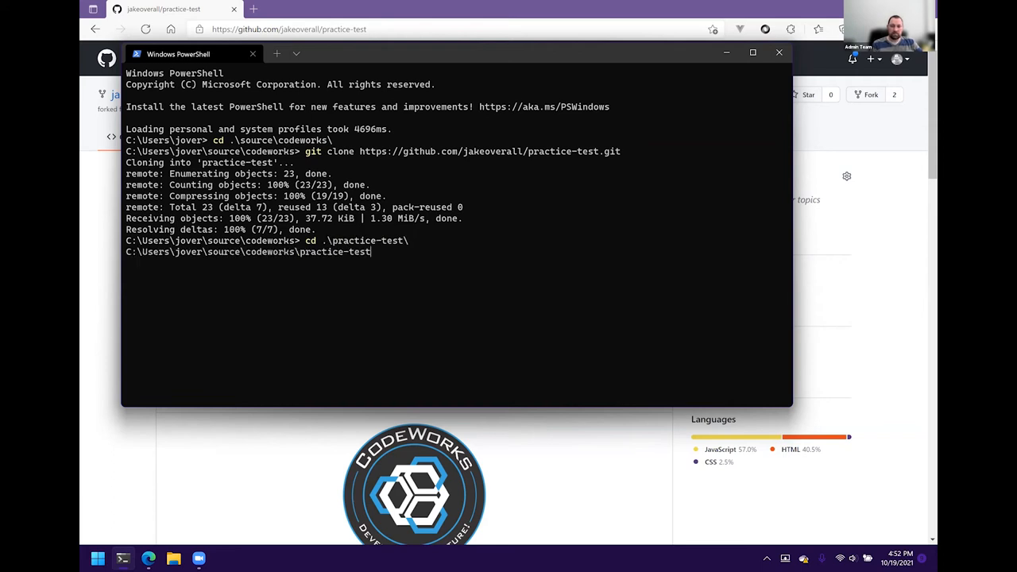
pyautogui.write('code .')
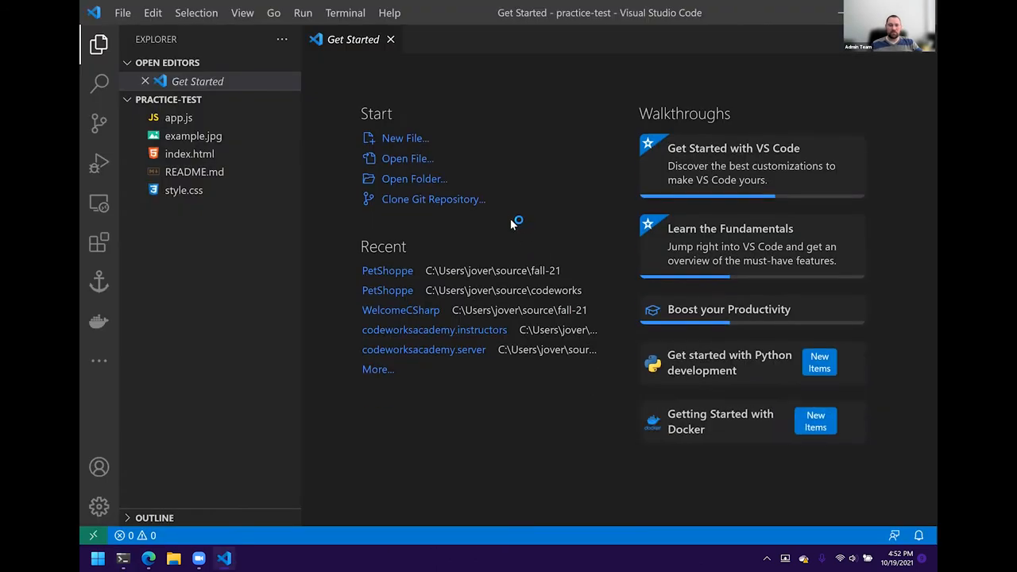
pyautogui.moveTo(310, 197)
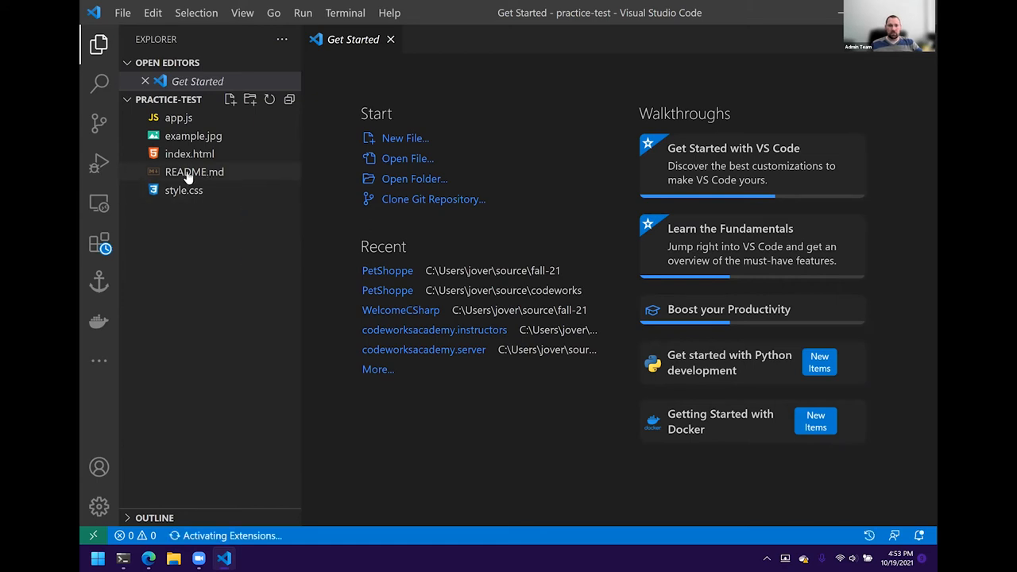
# Step: Open README.md from the Explorer to show the Technical Practice Test instructions
pyautogui.doubleClick(194, 172)
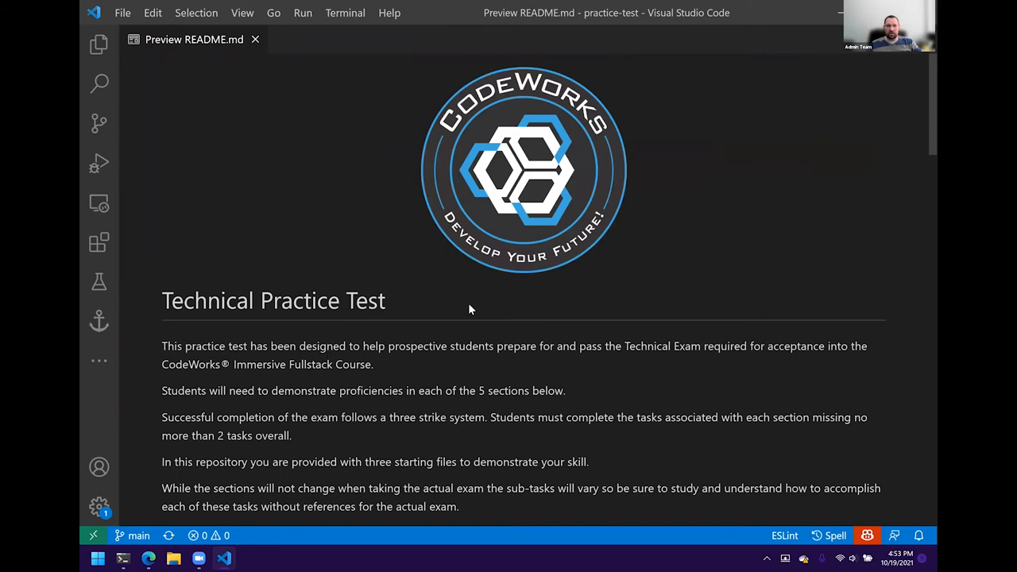
pyautogui.scroll(-3)
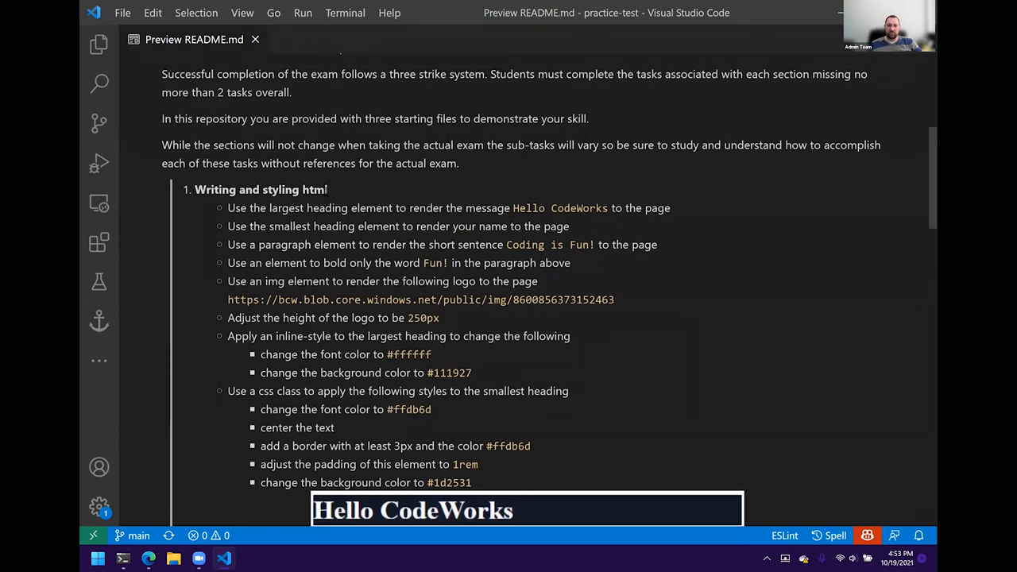
pyautogui.doubleClick(261, 190)
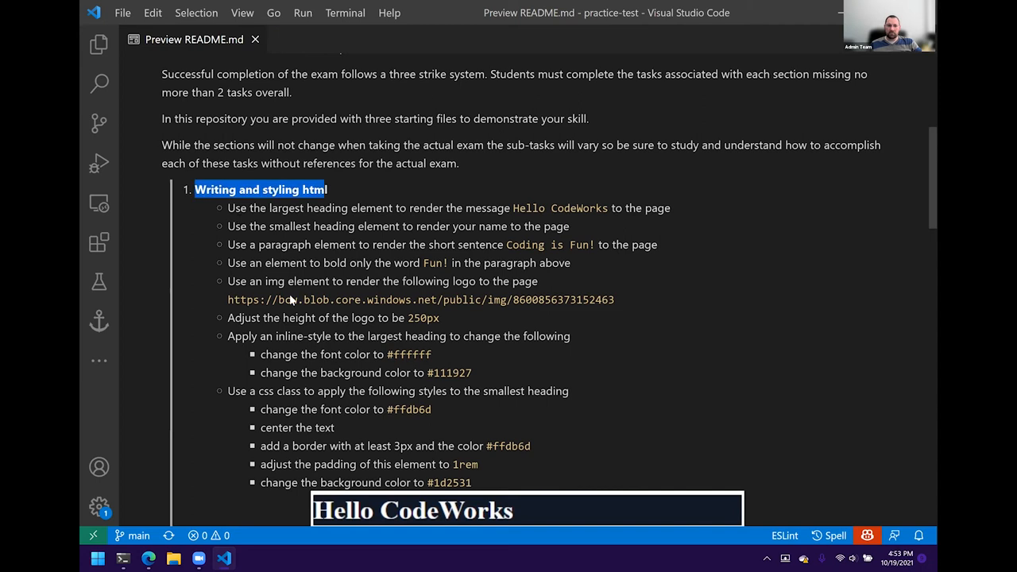
pyautogui.moveTo(194, 189); pyautogui.dragTo(367, 391)
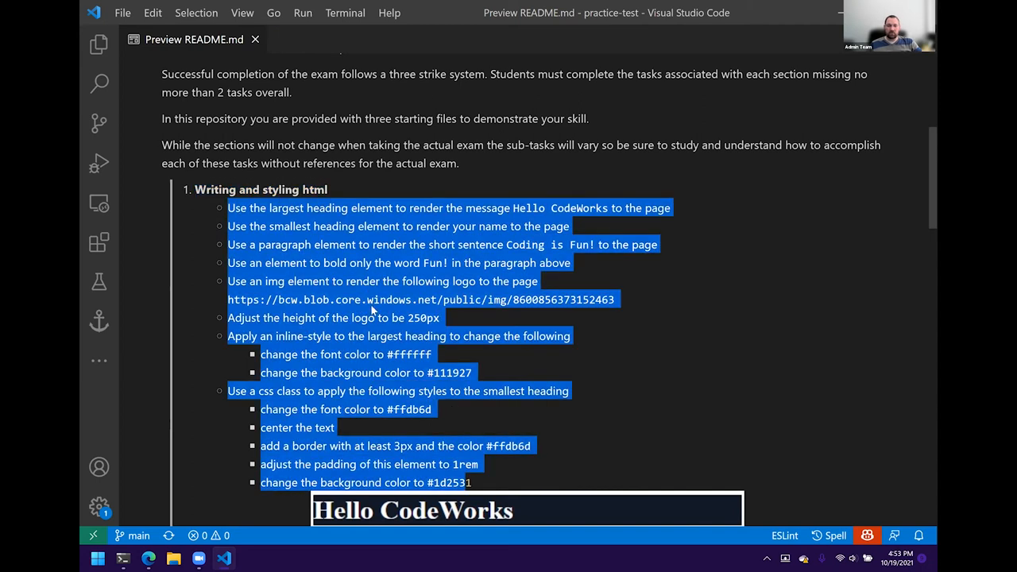
pyautogui.scroll(-3)
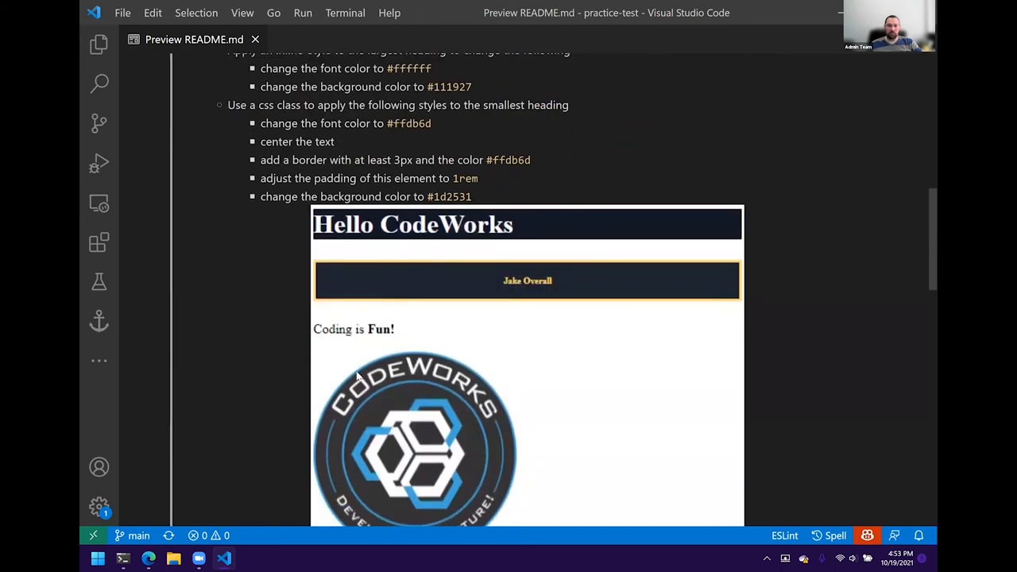
pyautogui.scroll(-3)
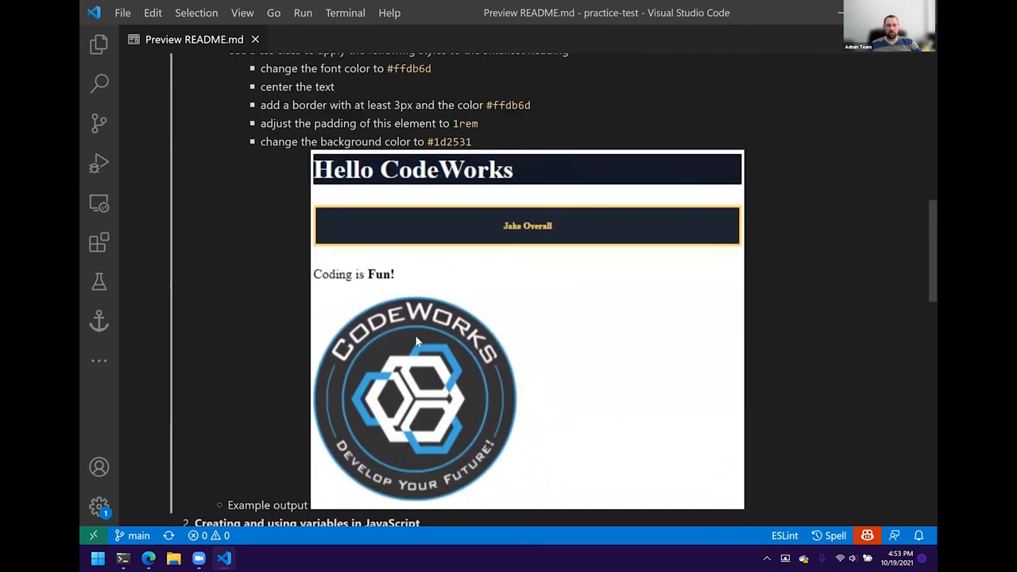
pyautogui.scroll(-3)
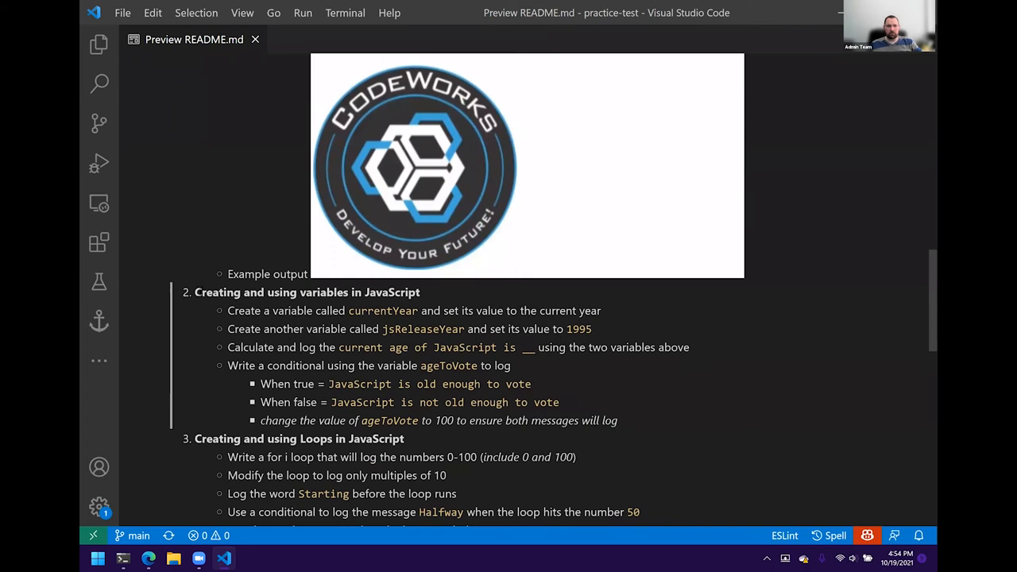
pyautogui.doubleClick(306, 292)
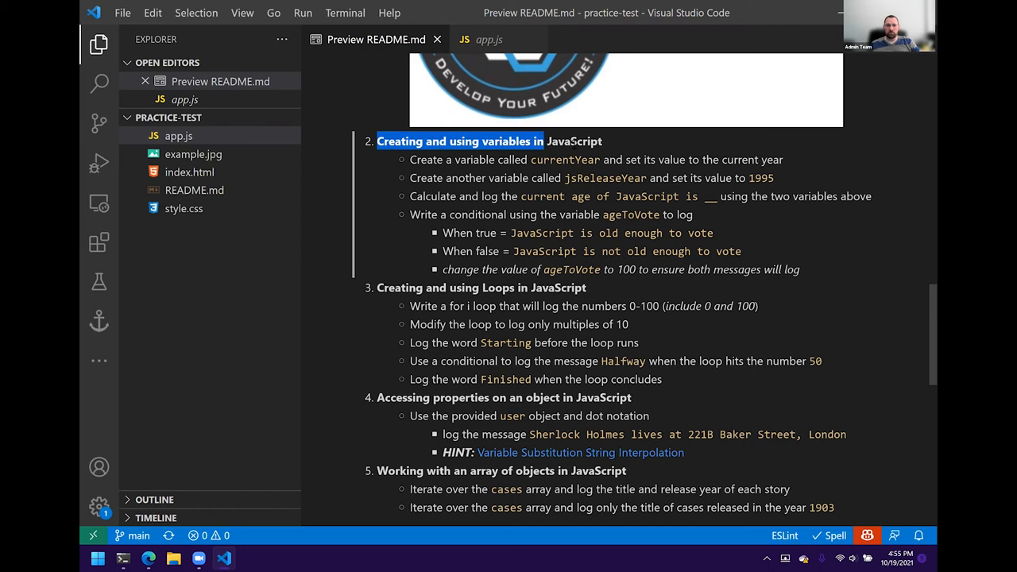
# Step: Read to the end of the README preview, then bring app.js to the front
pyautogui.scroll(-3)
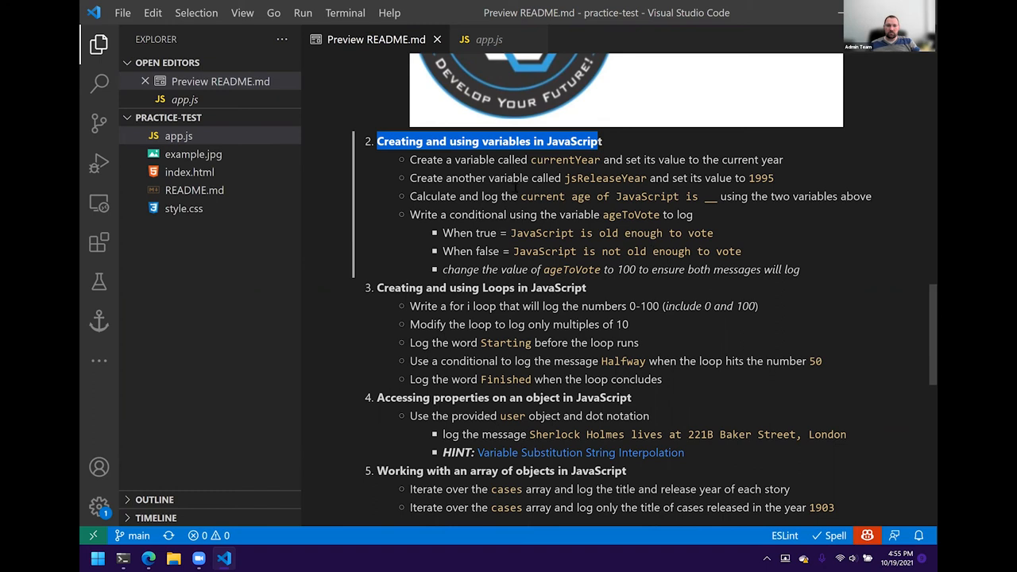
pyautogui.scroll(-3)
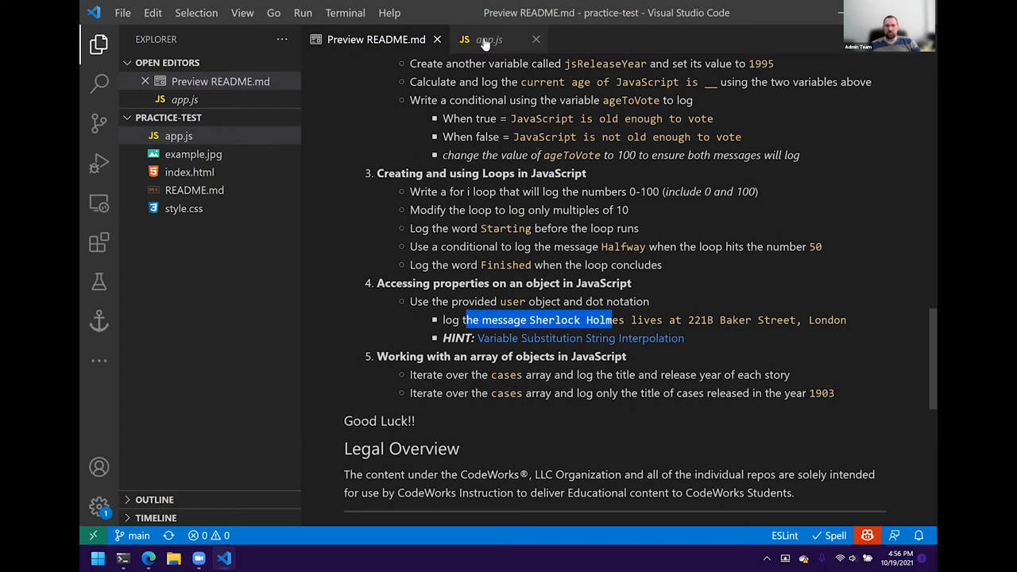
pyautogui.click(481, 39)
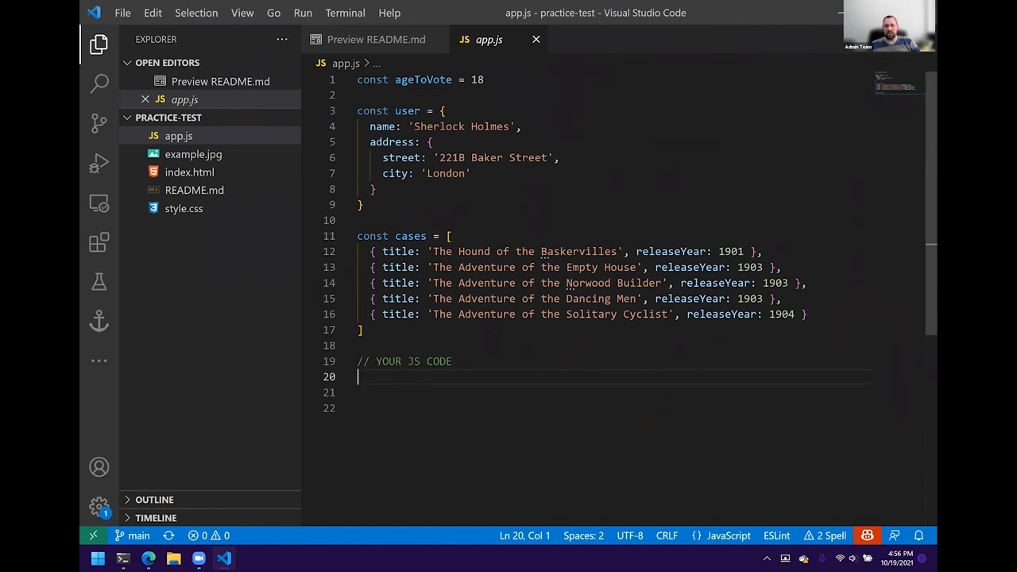
pyautogui.moveTo(783, 267); pyautogui.dragTo(767, 299)
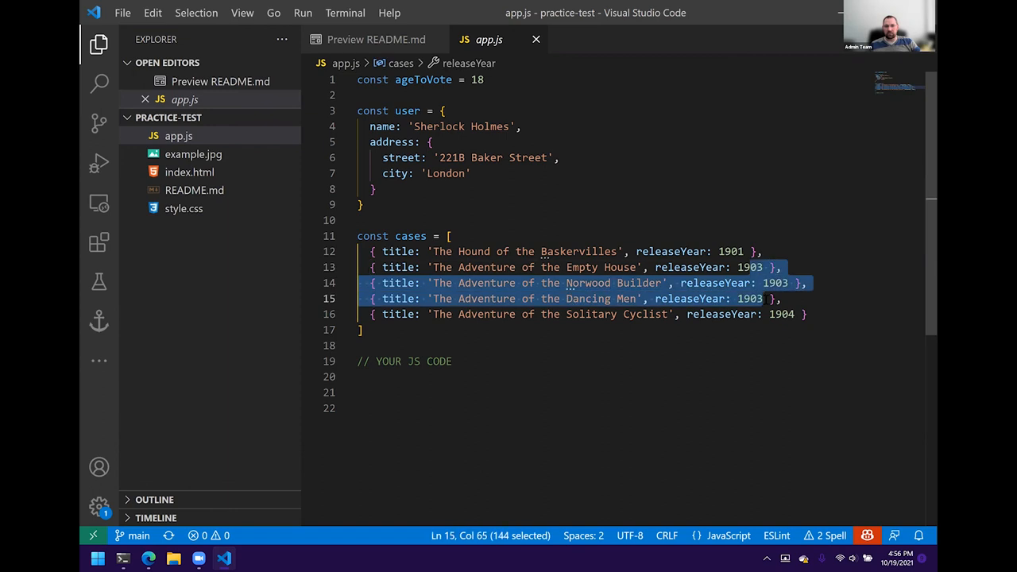